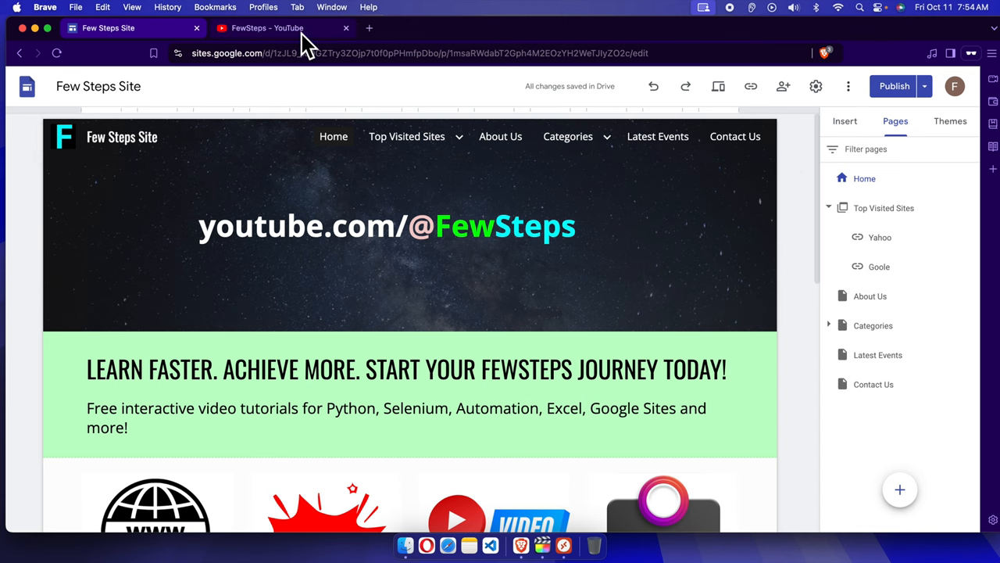
Copy the FewSteps YouTube Videos page URL, then return to the Few Steps Site editor
left_click(268, 28)
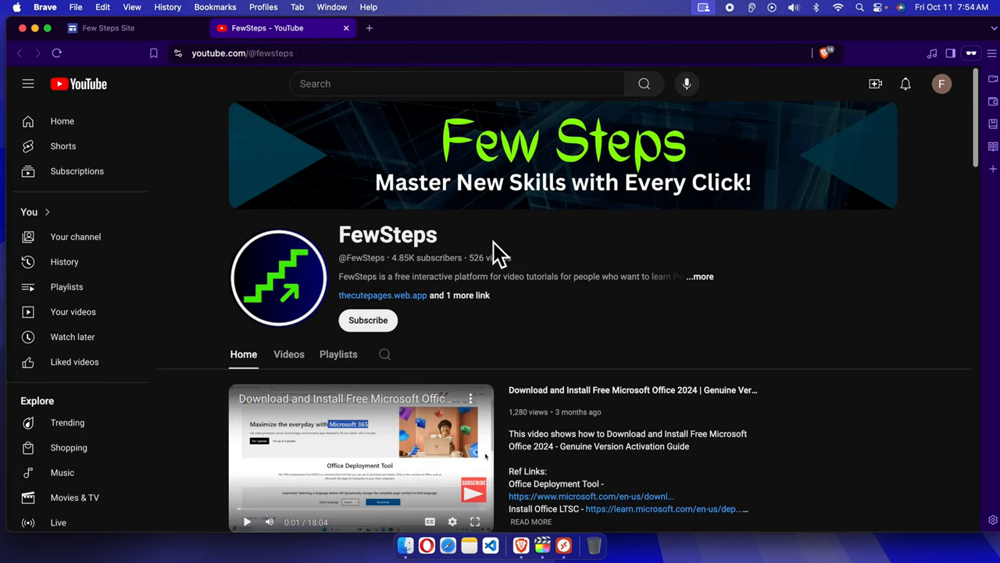
scroll("down", 3)
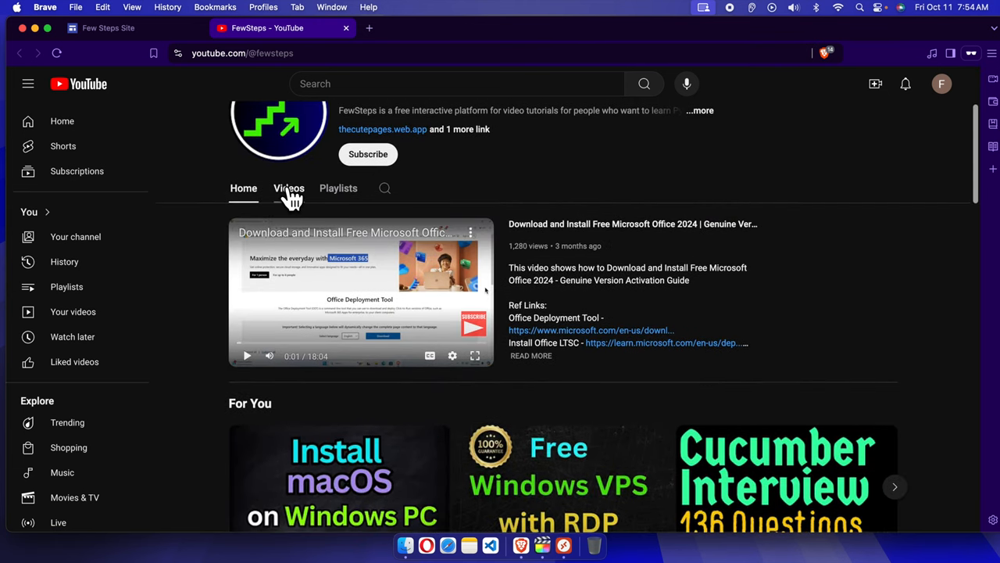
left_click(288, 187)
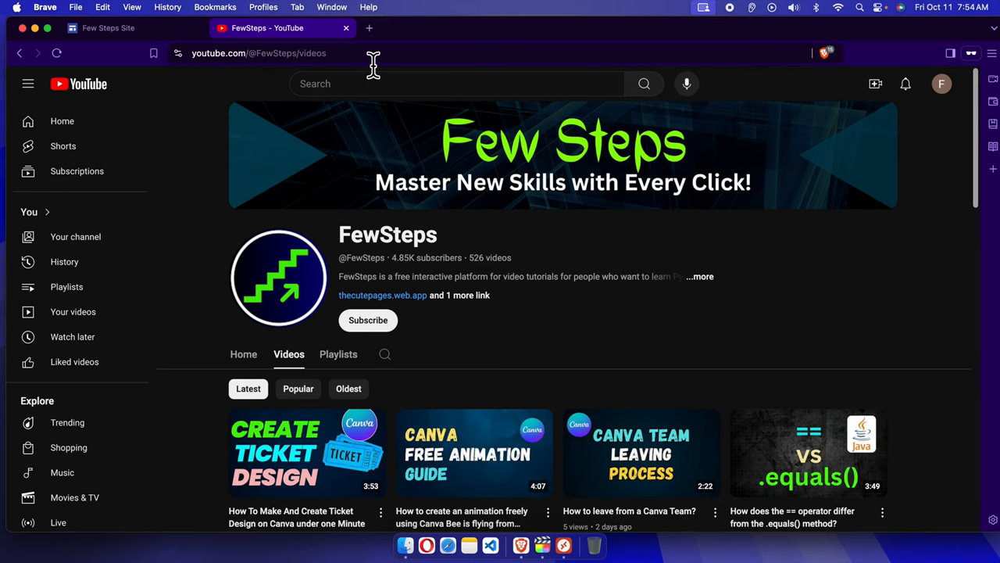
right_click(374, 53)
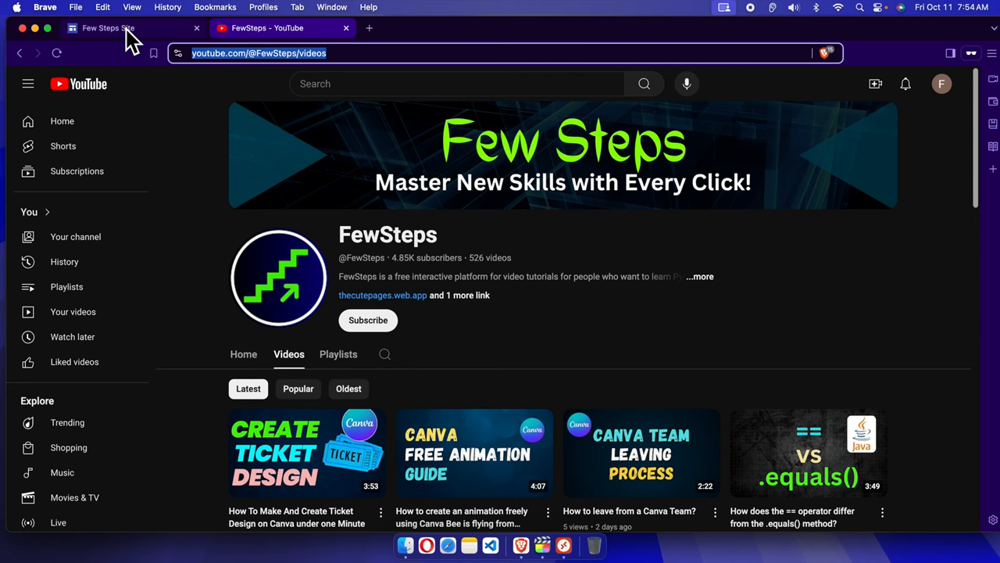
left_click(108, 28)
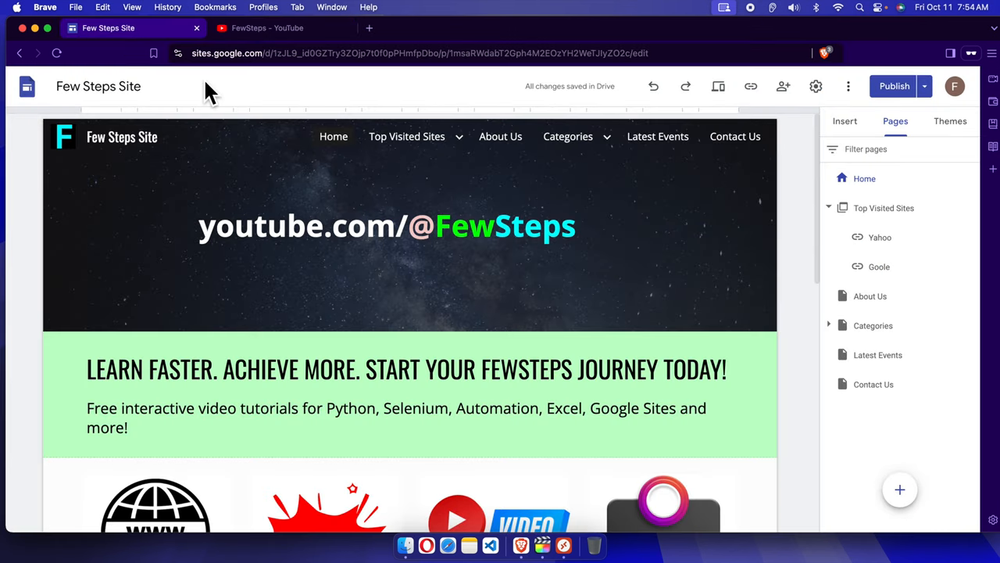
Open the insert choices in the empty space below 'Boost Your Productivity' on Home
scroll("down", 3)
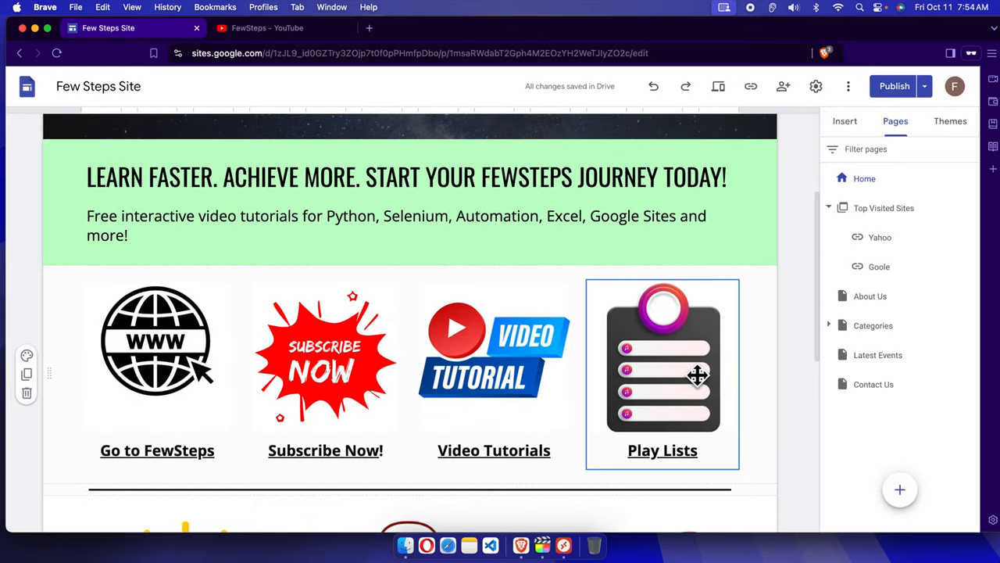
scroll("down", 3)
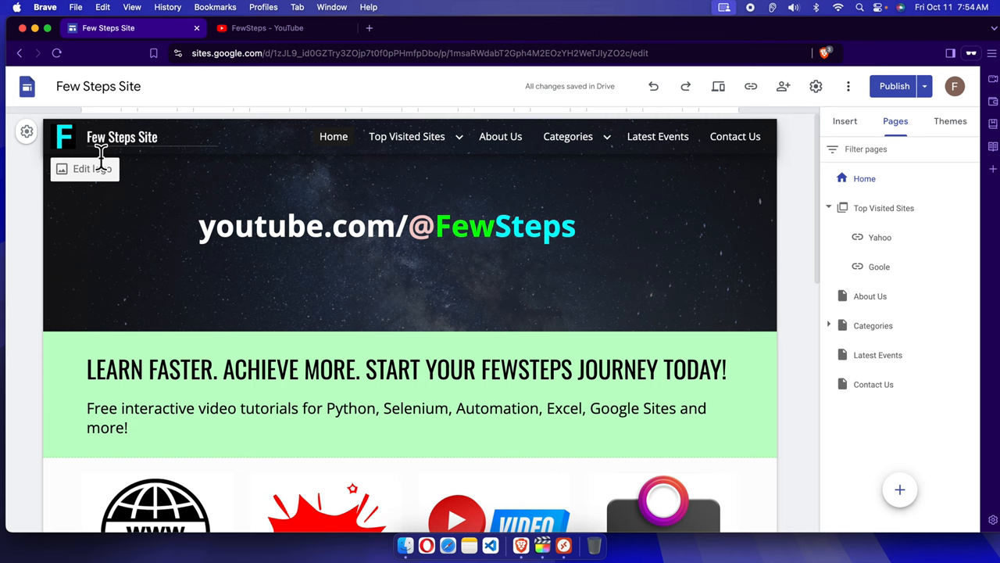
scroll("down", 3)
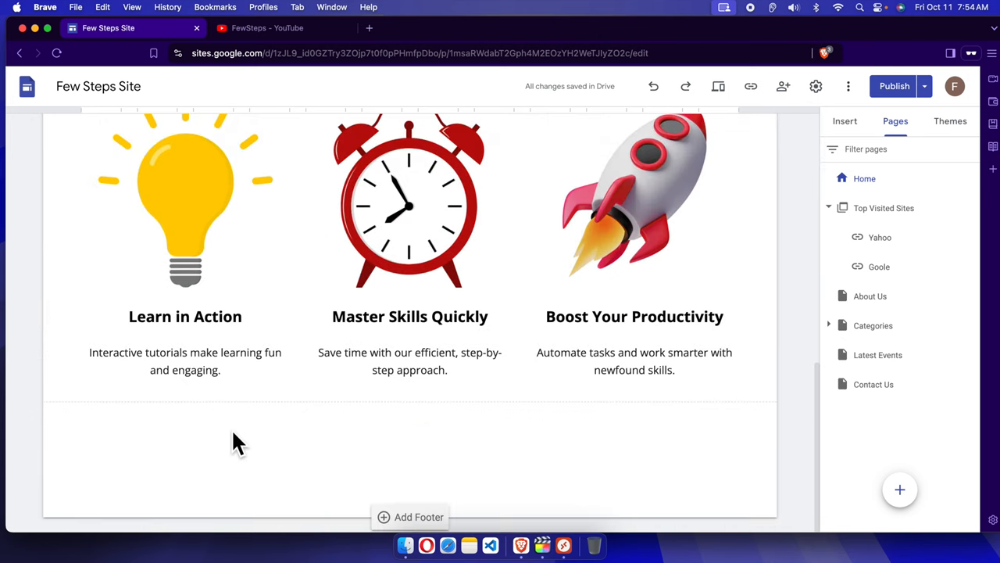
mouse_move(139, 487)
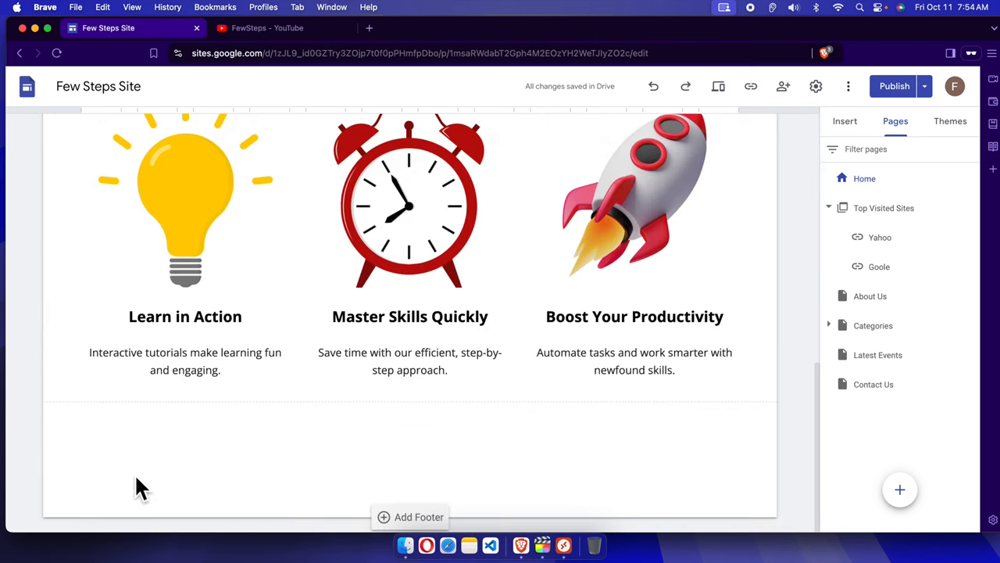
mouse_move(115, 436)
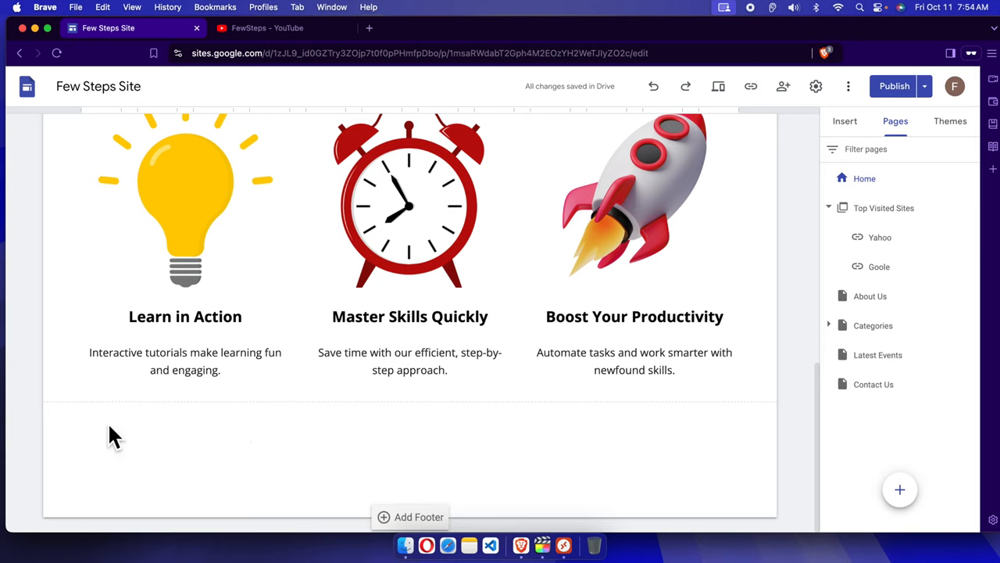
left_click(117, 436)
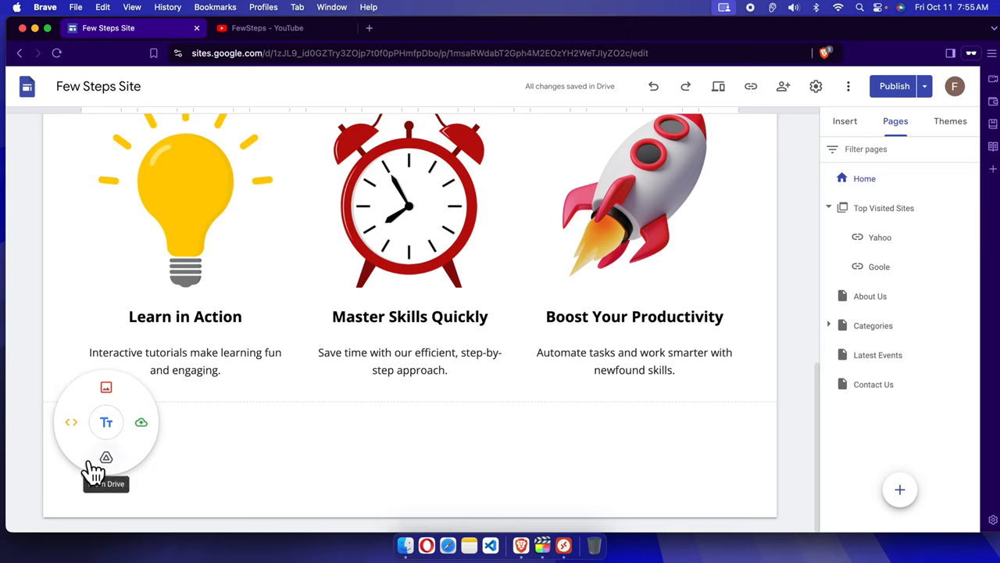
mouse_move(172, 459)
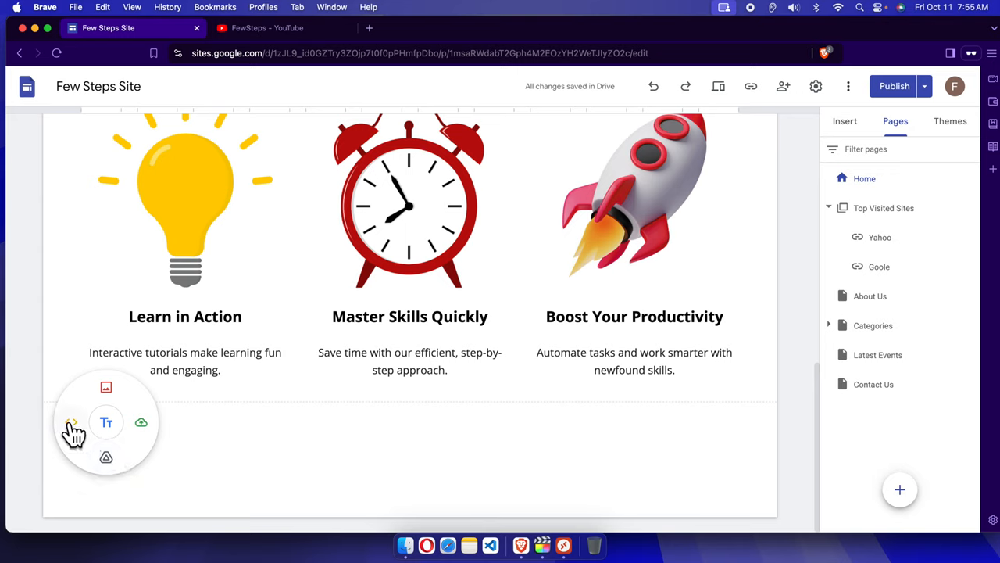
left_click(141, 422)
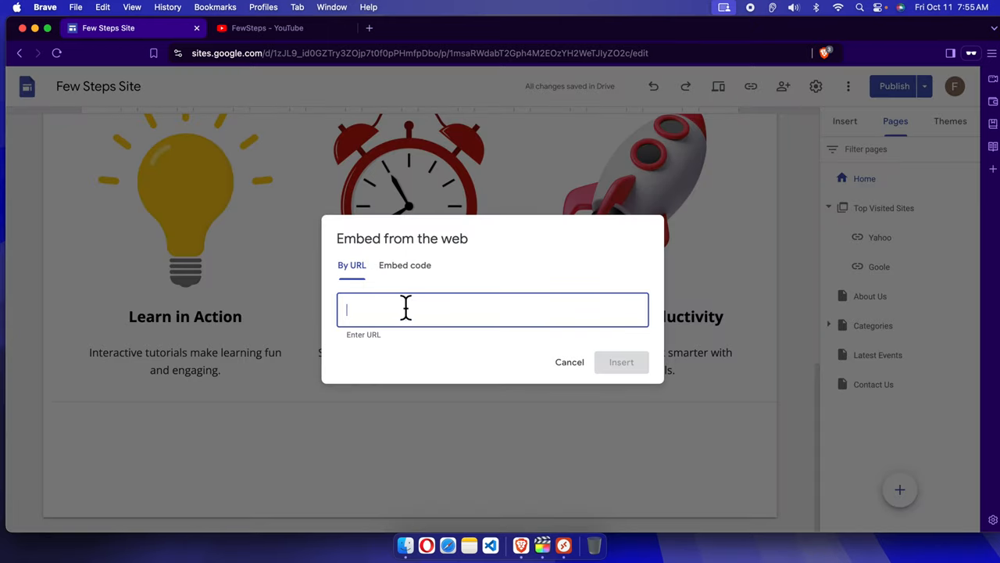
mouse_move(369, 264)
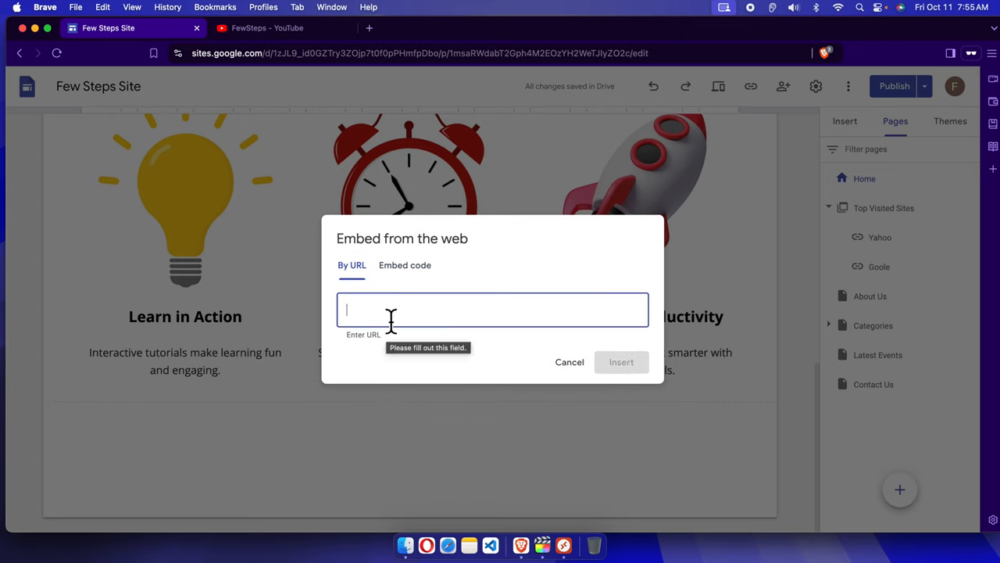
type("https://www.youtube.com/@FewSteps/videos")
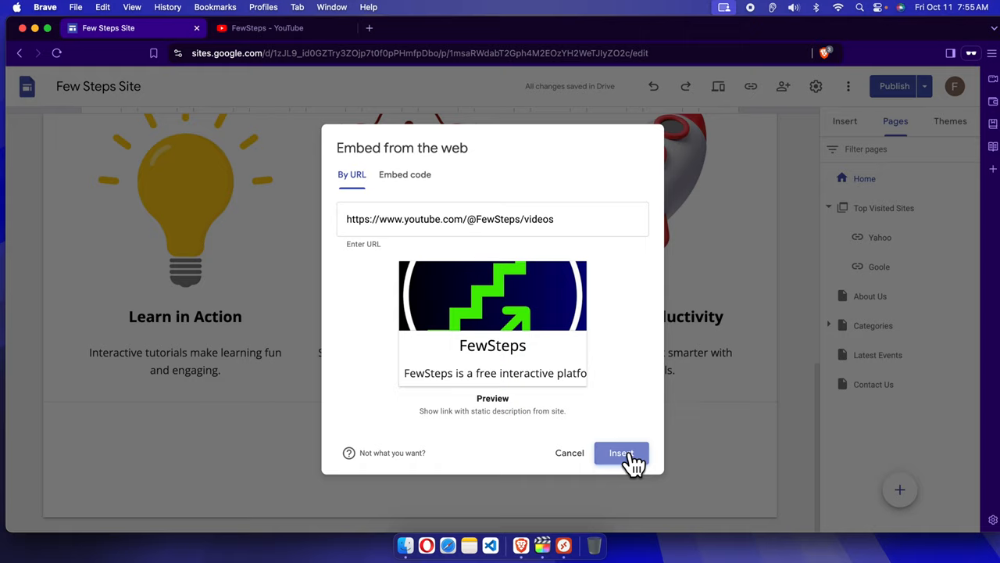
left_click(620, 453)
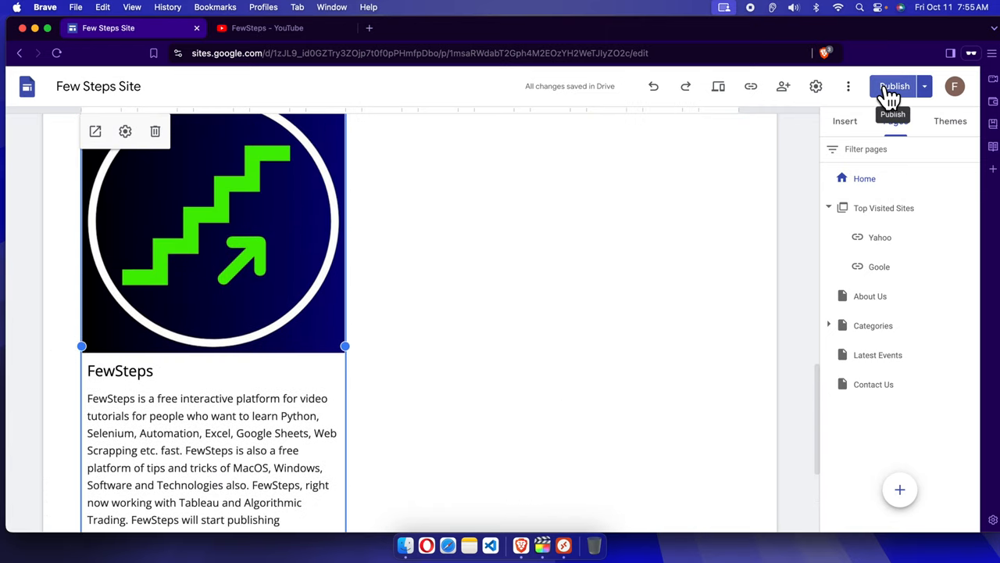
Publish the Few Steps Site and show the Publish dropdown options
left_click(894, 86)
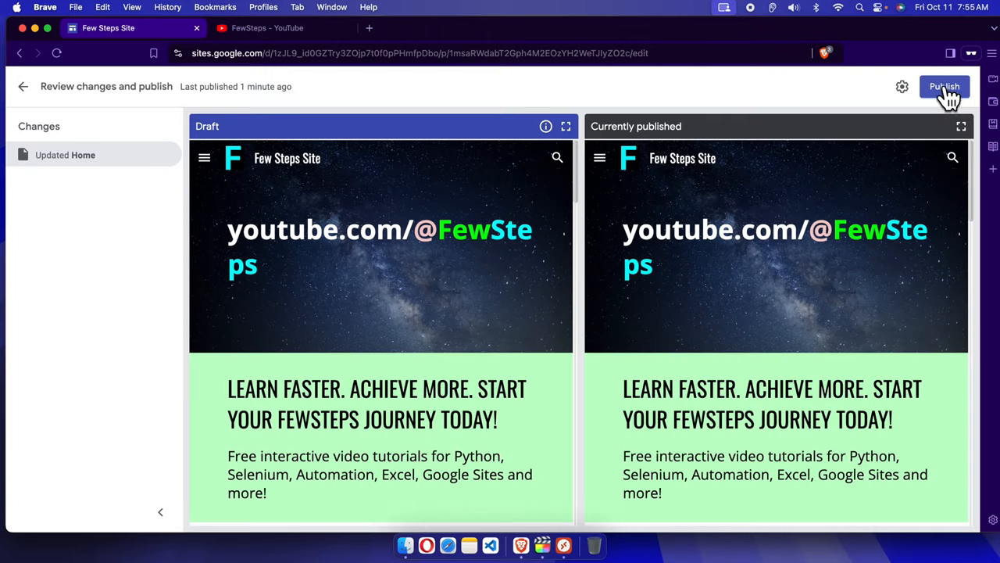
left_click(944, 87)
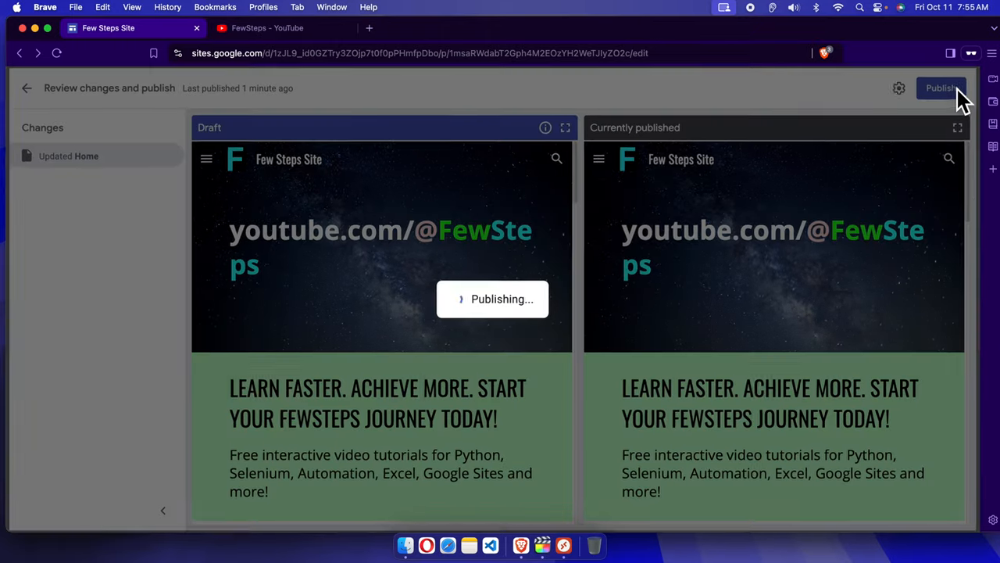
left_click(941, 87)
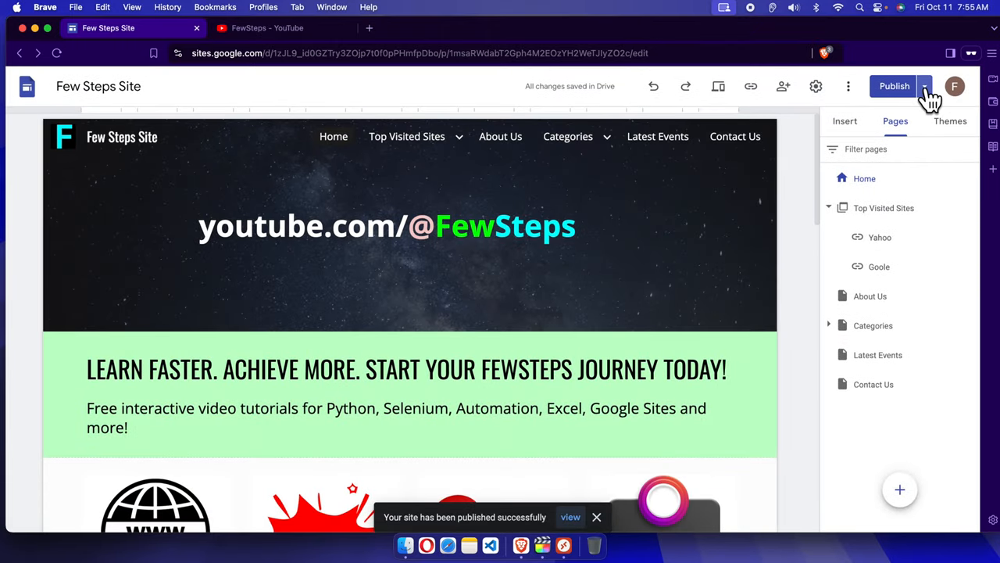
left_click(925, 86)
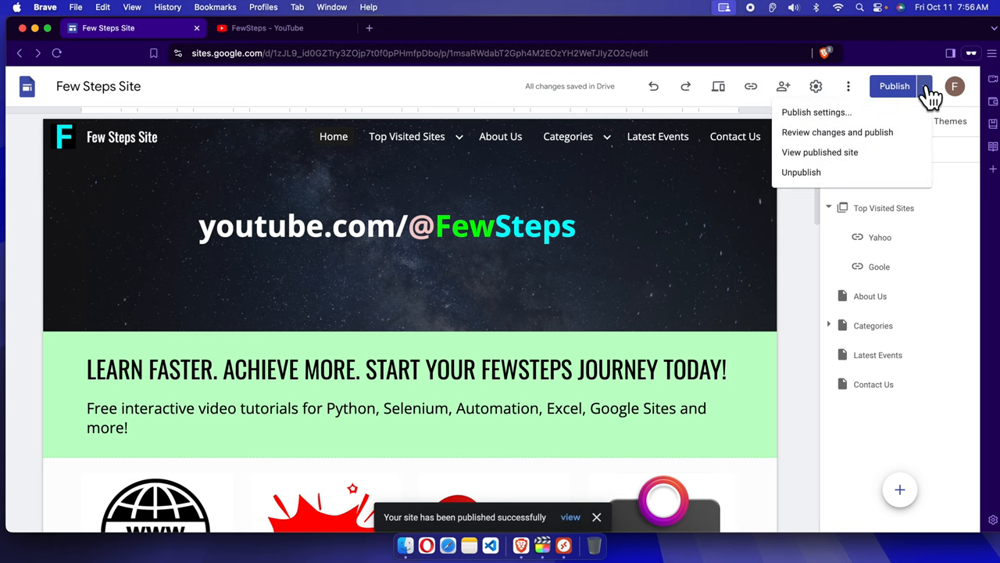
mouse_move(820, 153)
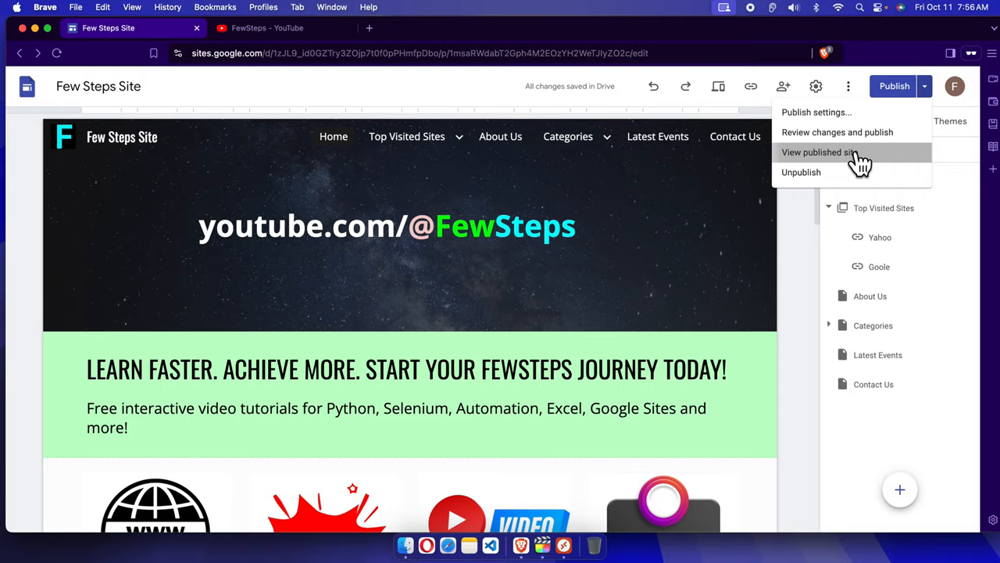
View the published site and scroll down to the FewSteps card on the Home page
left_click(818, 151)
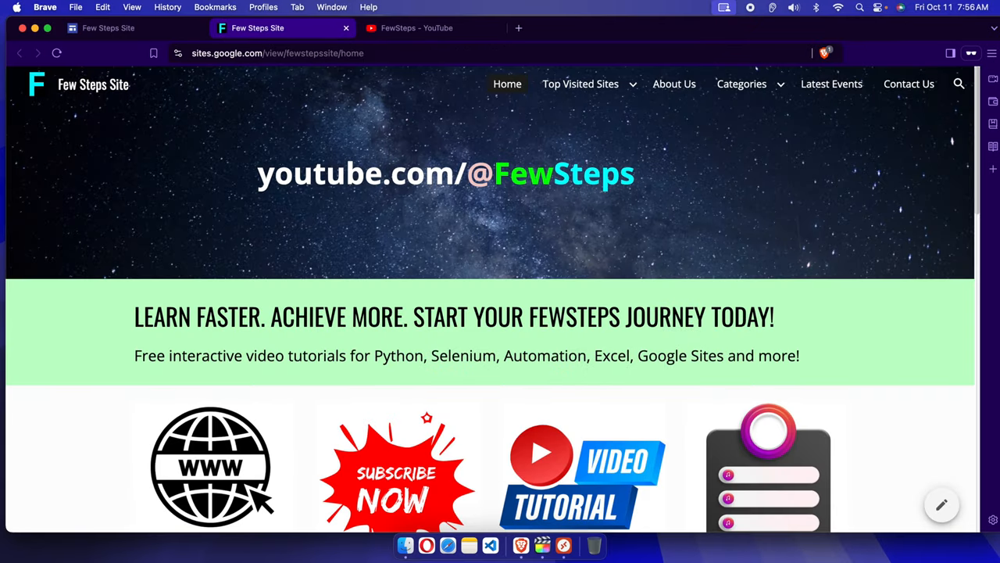
scroll("down", 3)
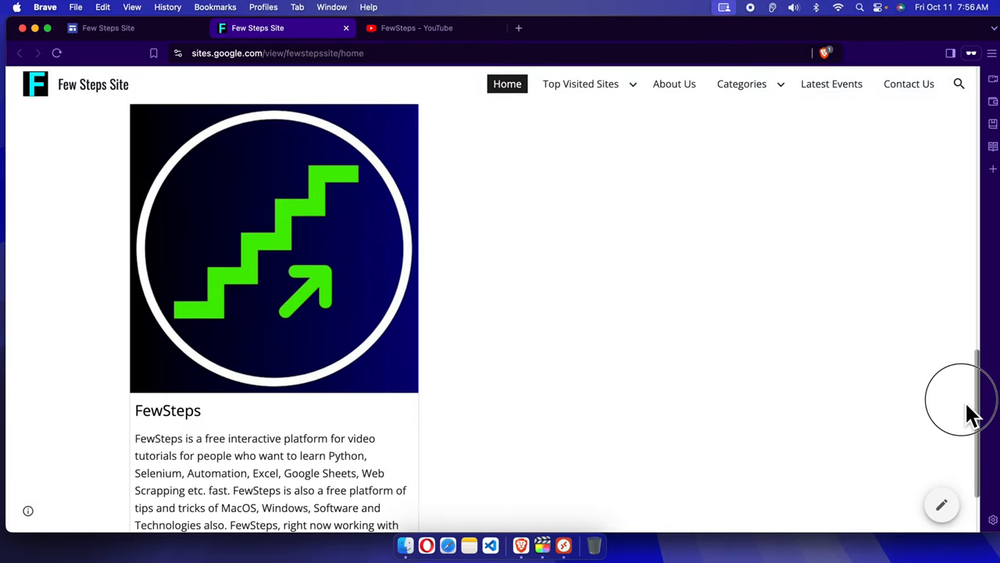
scroll("down", 3)
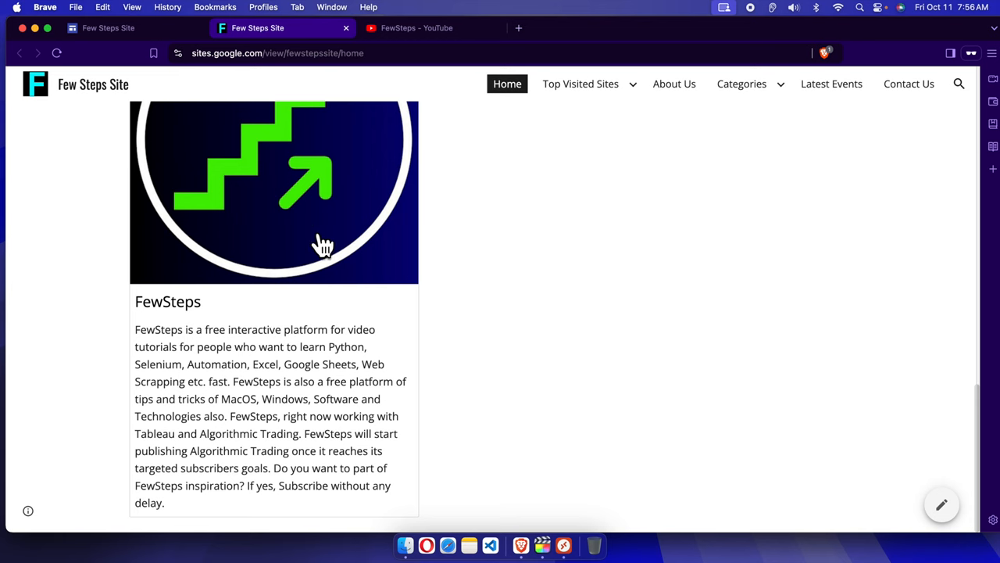
scroll("down", 3)
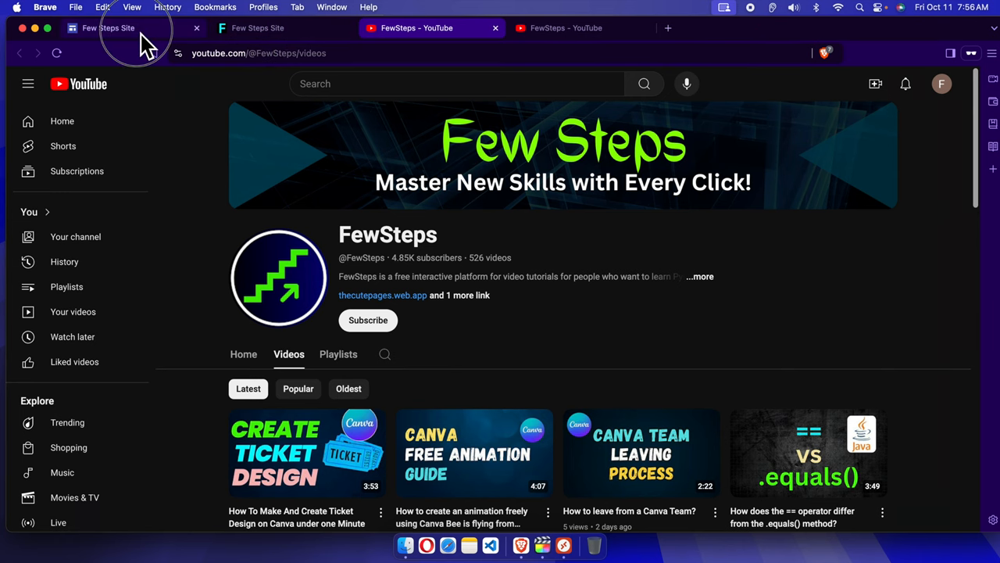
Switch back to the Few Steps Site editor tab showing the FewSteps card
left_click(109, 27)
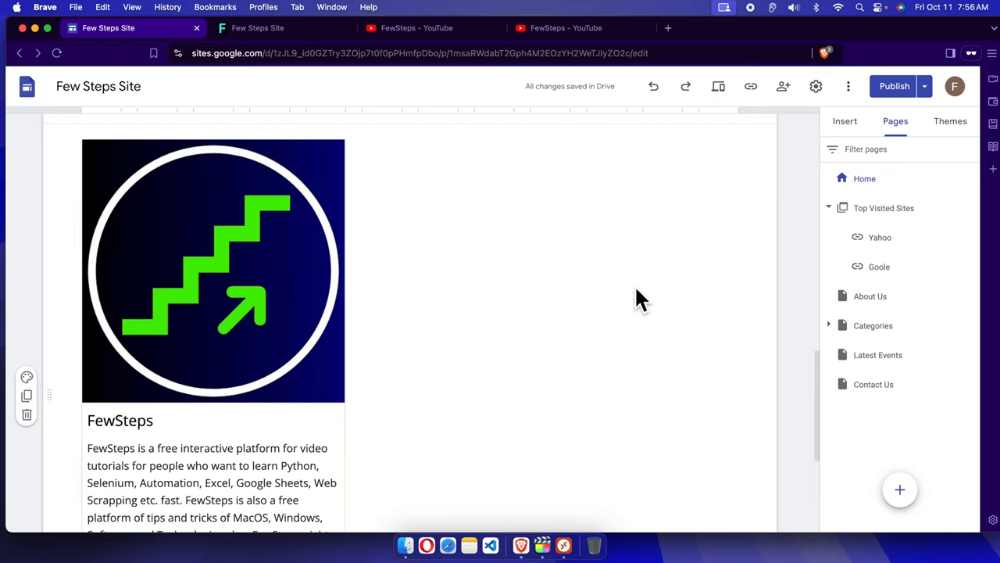
mouse_move(574, 352)
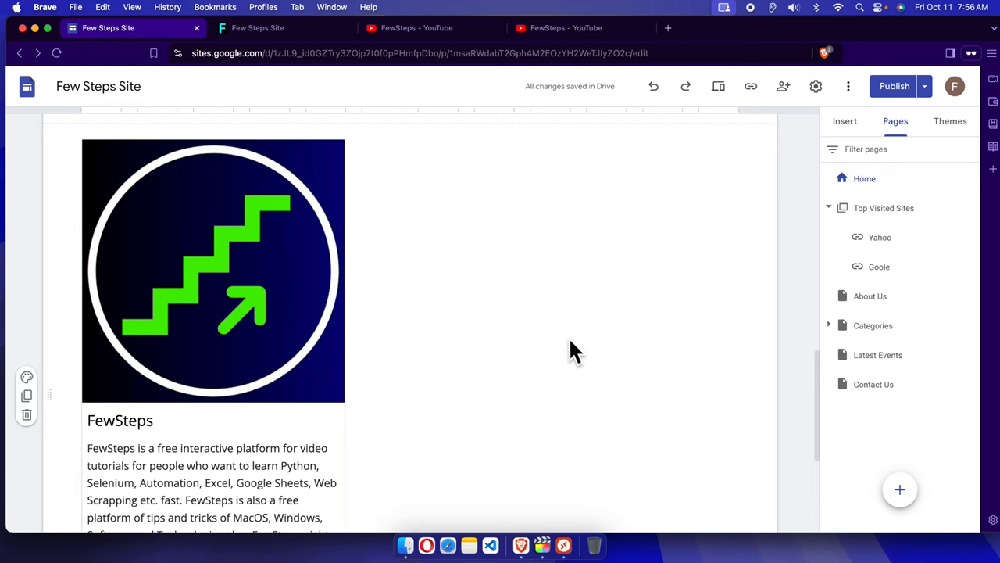